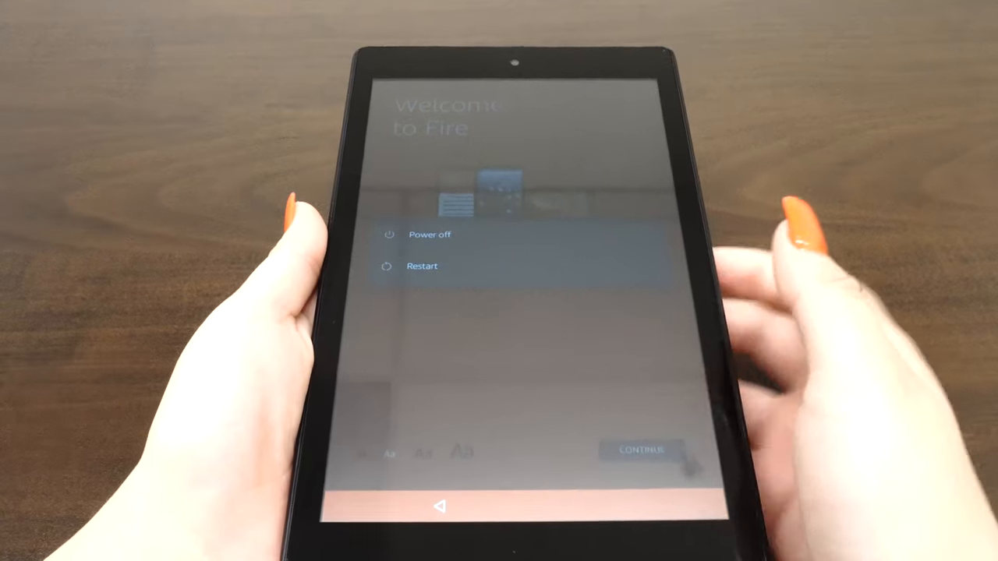
# Step: Choose Power off in the power menu to shut the tablet down
pyautogui.click(428, 235)
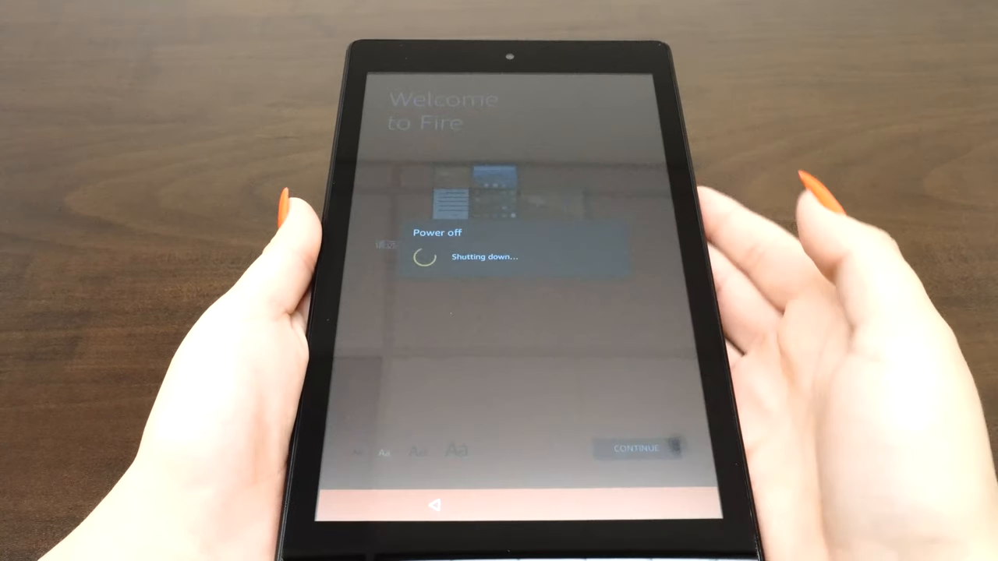